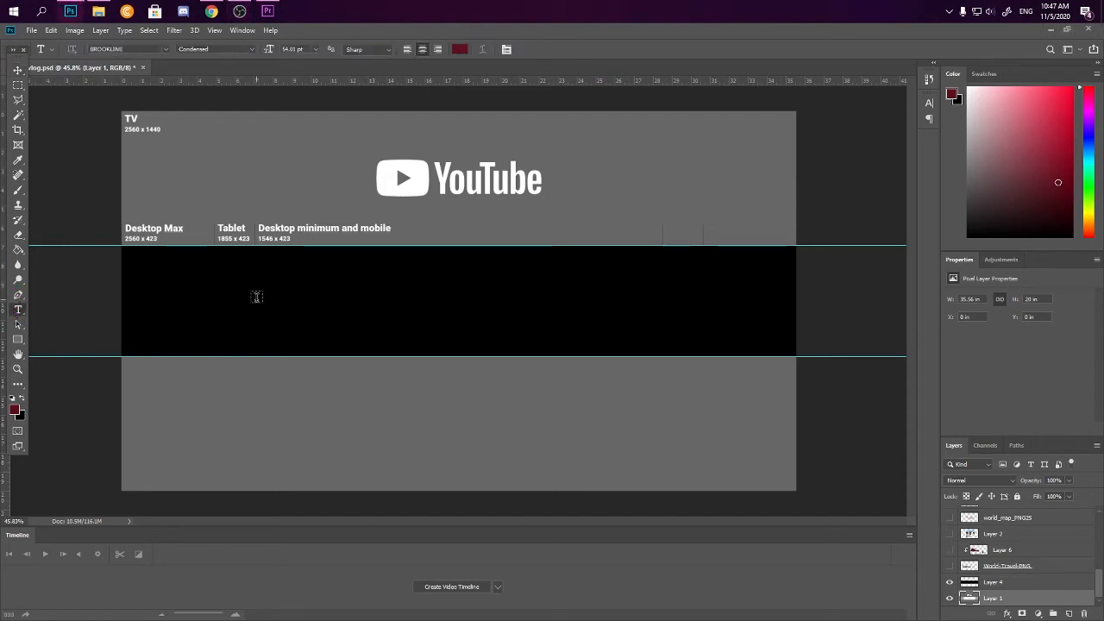
Type a message text block on the black strip, ending with 'THX'
{"action": "left_click", "coordinate": [255, 298]}
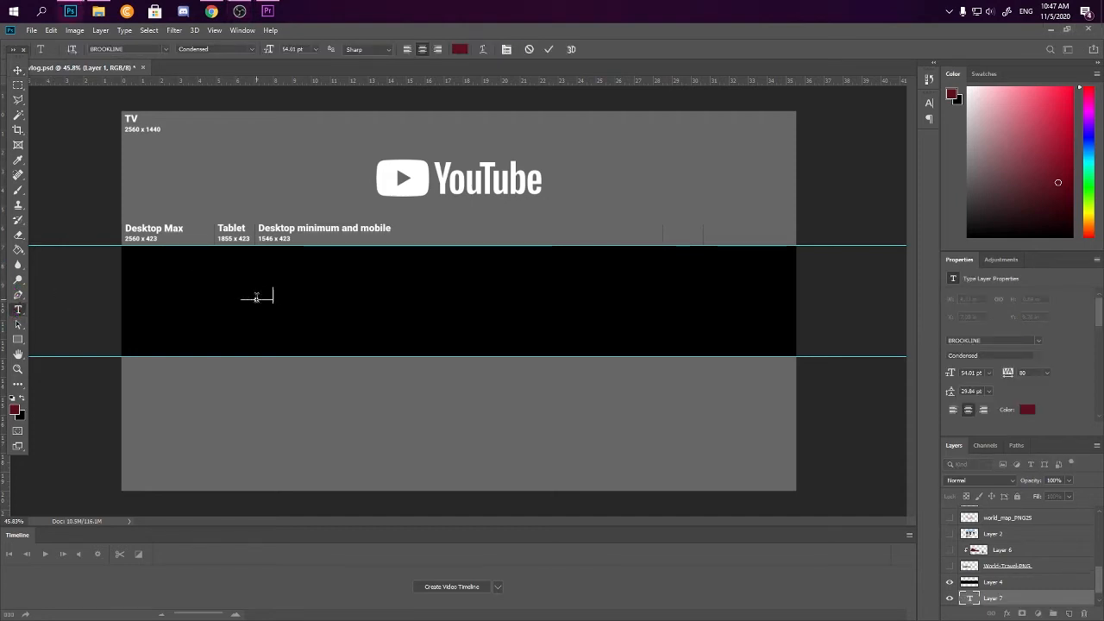
{"action": "left_click_drag", "start_coordinate": [190, 297], "coordinate": [323, 298]}
{"action": "type", "text": "SI A MEA.."}
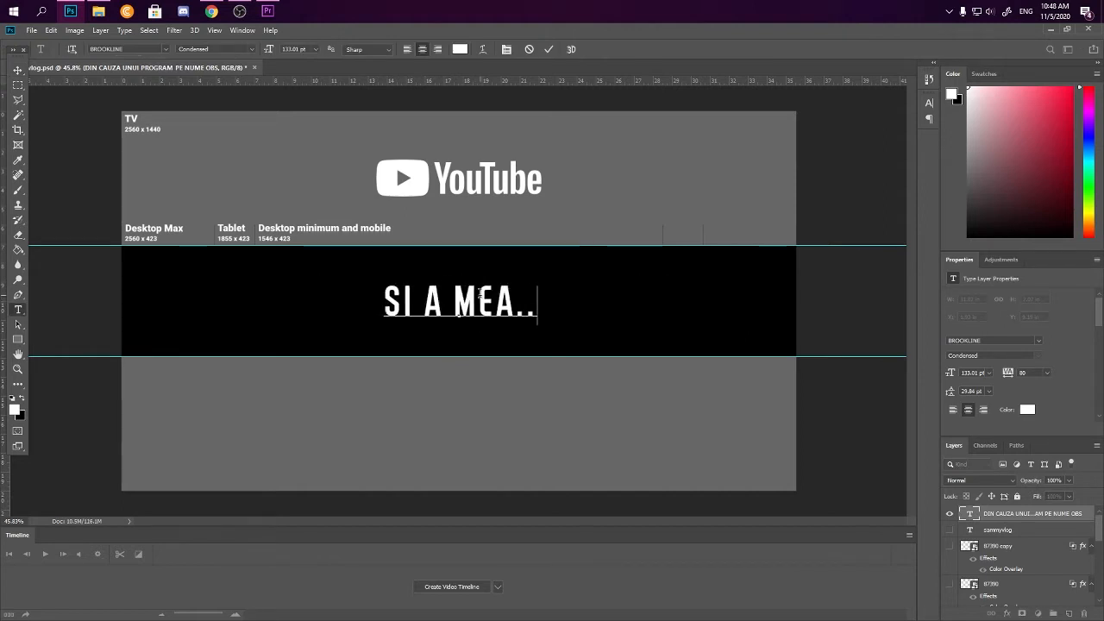
{"action": "type", "text": "CA AM U"}
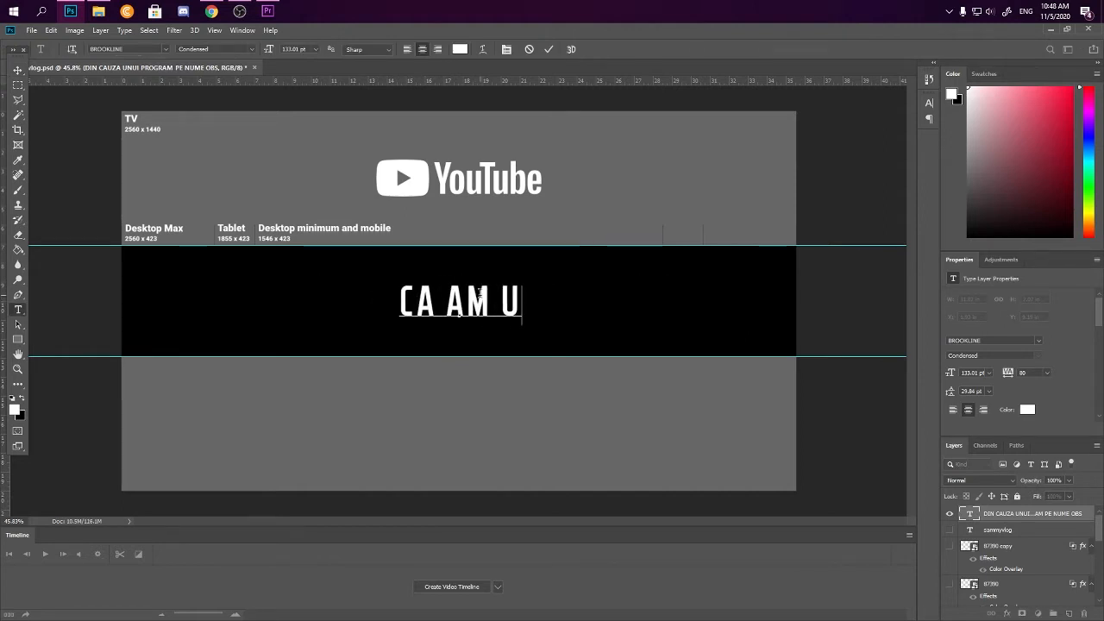
{"action": "type", "text": "ITAT SA DAU FADE SAU CUT"}
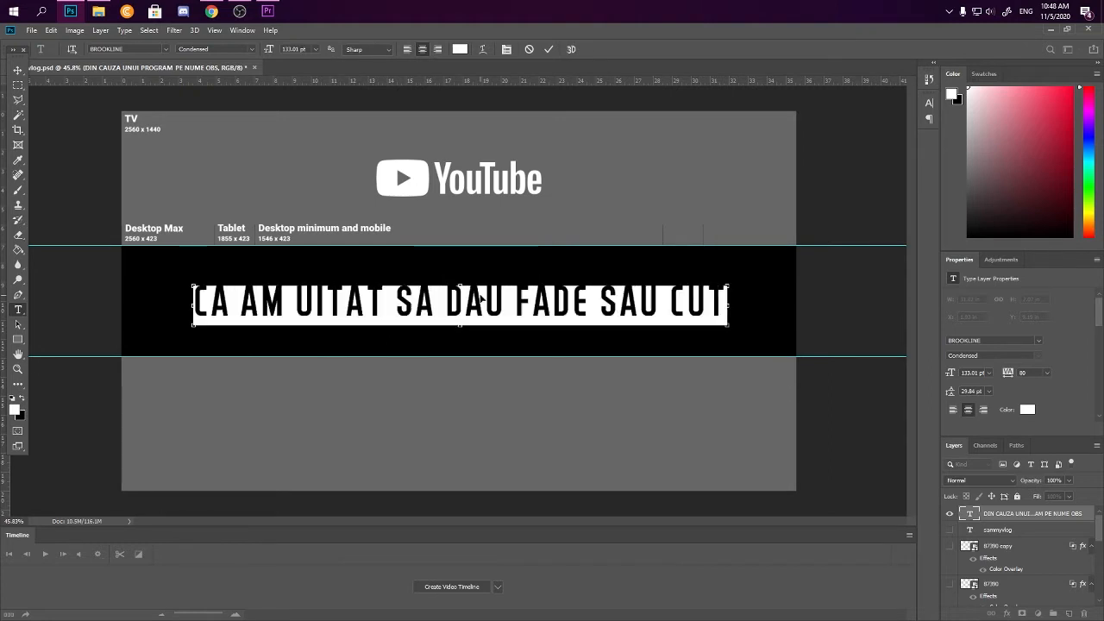
{"action": "type", "text": "LA INREGISTRARE"}
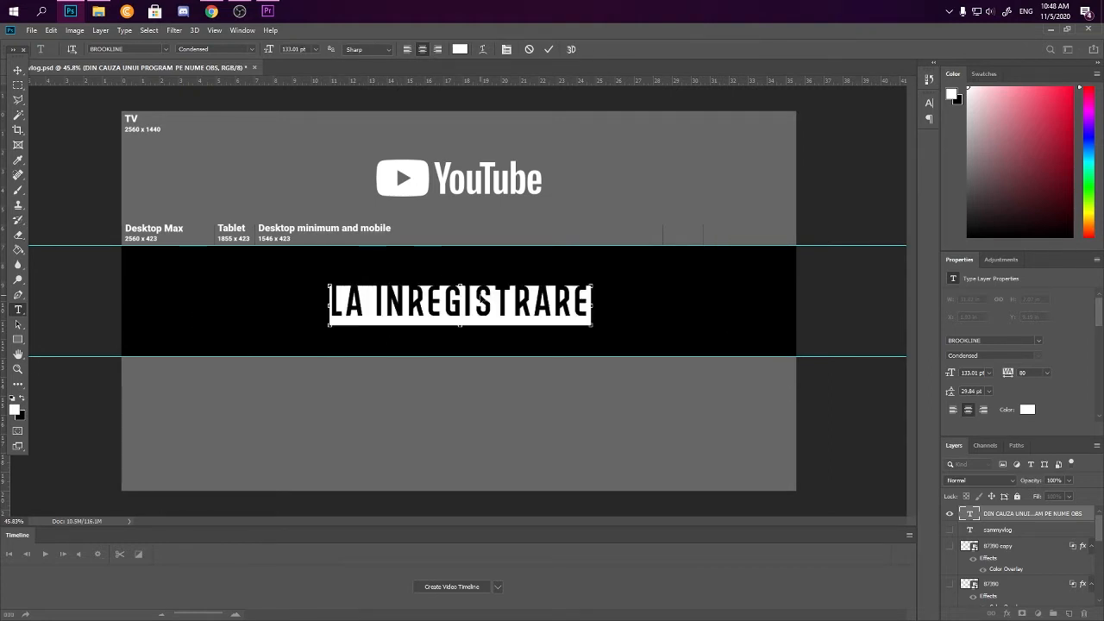
{"action": "type", "text": "TOT CE SA"}
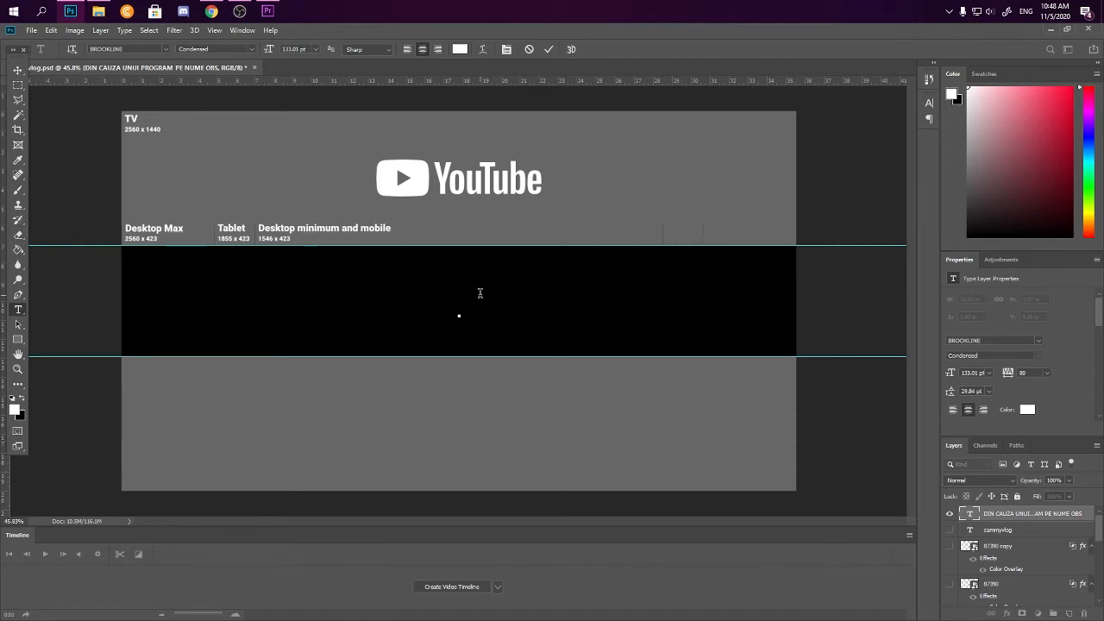
{"action": "type", "text": "DAR VA VOI LASA CU ACEAS"}
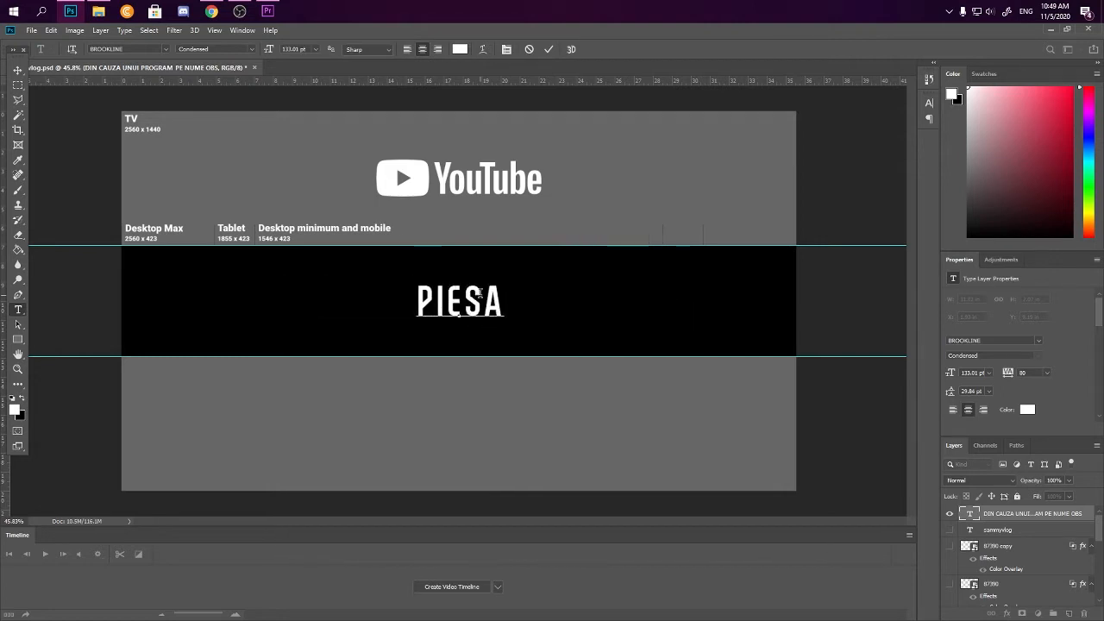
{"action": "type", "text": "THX"}
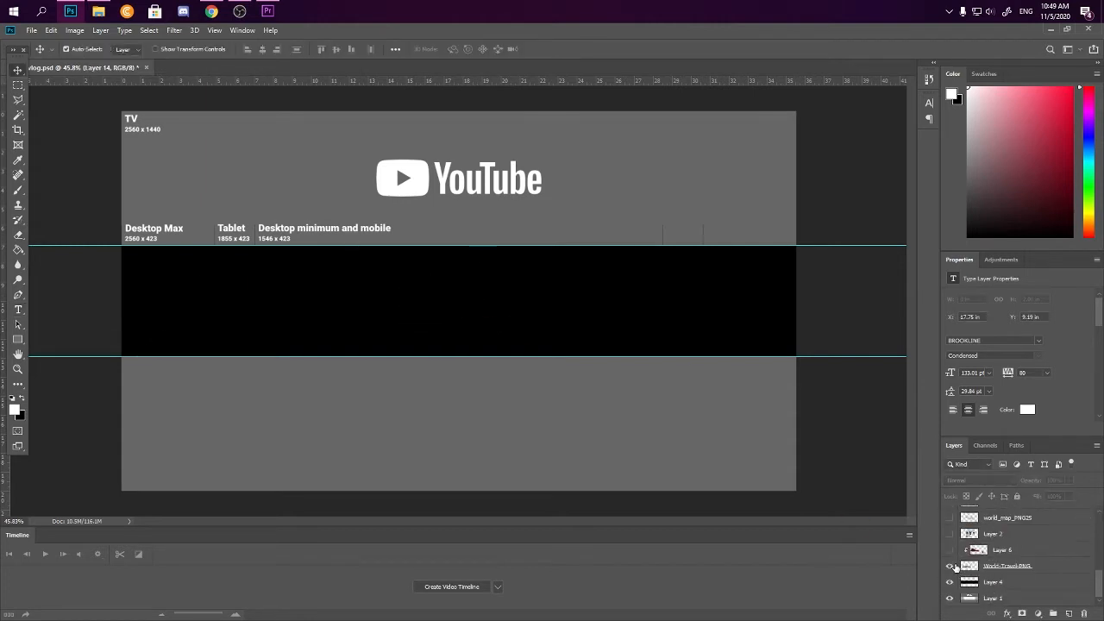
Show the landmark and world-map silhouettes, nudge the map right, and reveal the man's photo
{"action": "left_click", "coordinate": [949, 565]}
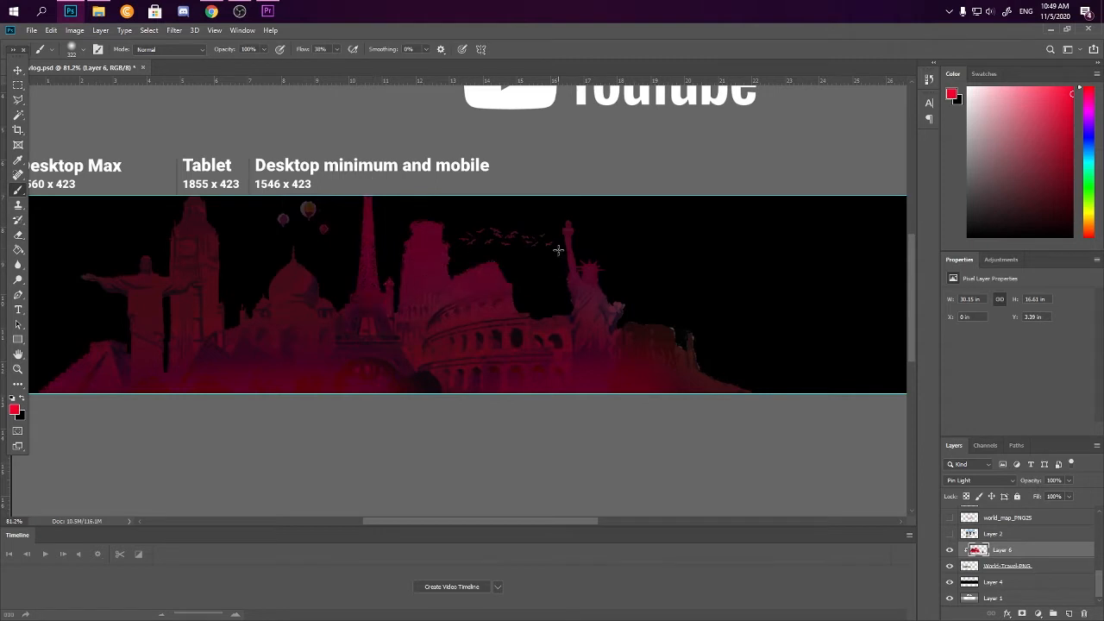
{"action": "left_click", "coordinate": [993, 533]}
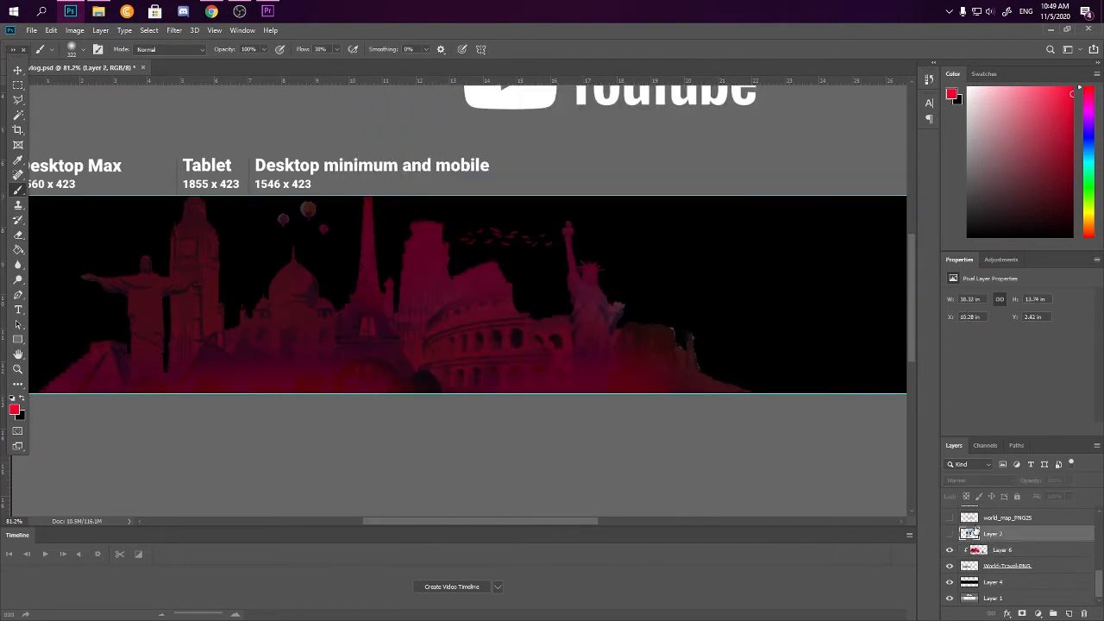
{"action": "left_click", "coordinate": [1007, 534]}
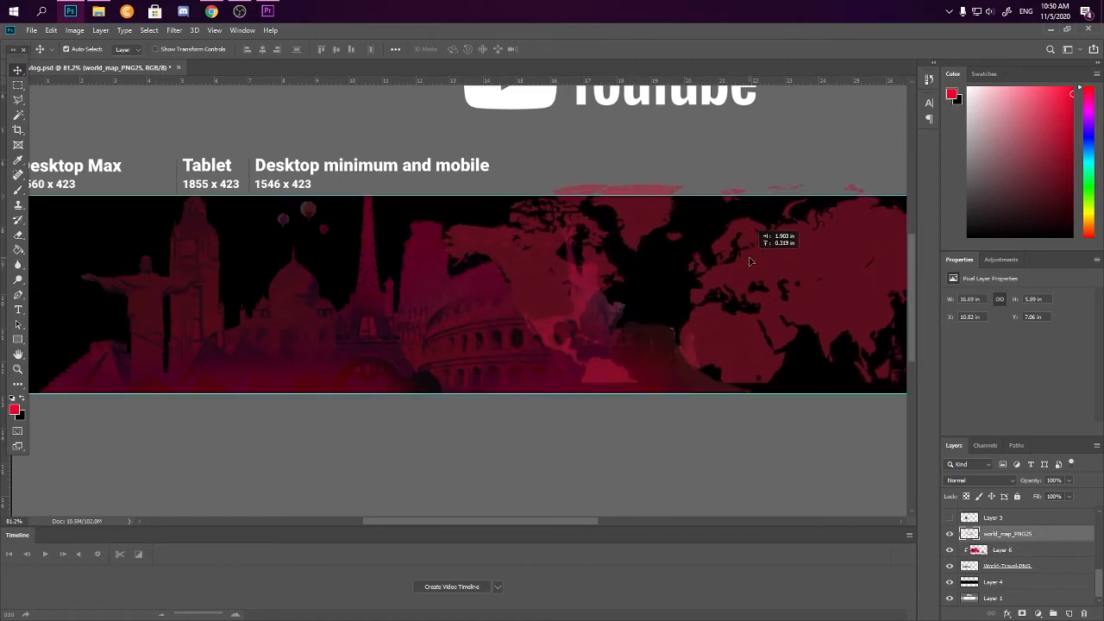
{"action": "left_click_drag", "start_coordinate": [750, 262], "coordinate": [753, 268]}
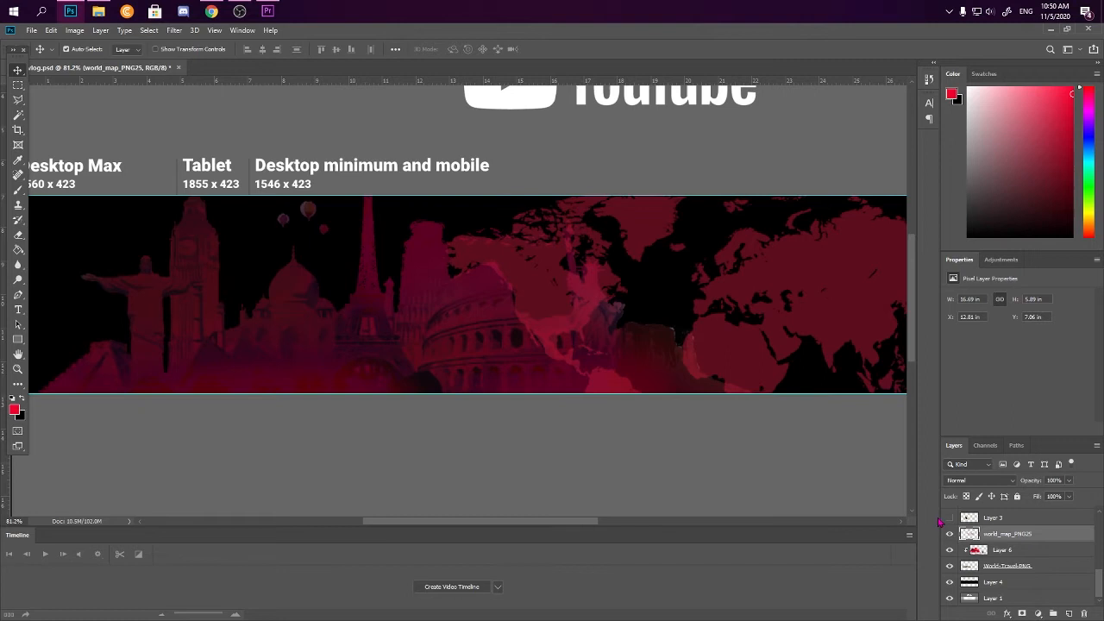
{"action": "left_click", "coordinate": [950, 517]}
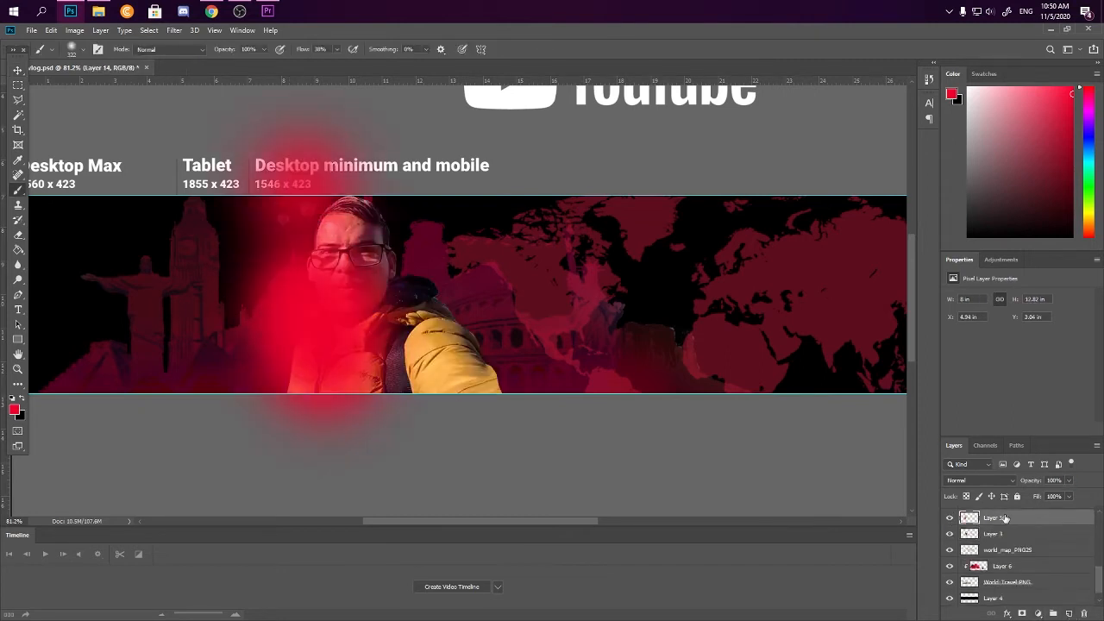
Try out and apply a different blend mode on the photo's red glow
{"action": "left_click", "coordinate": [979, 480]}
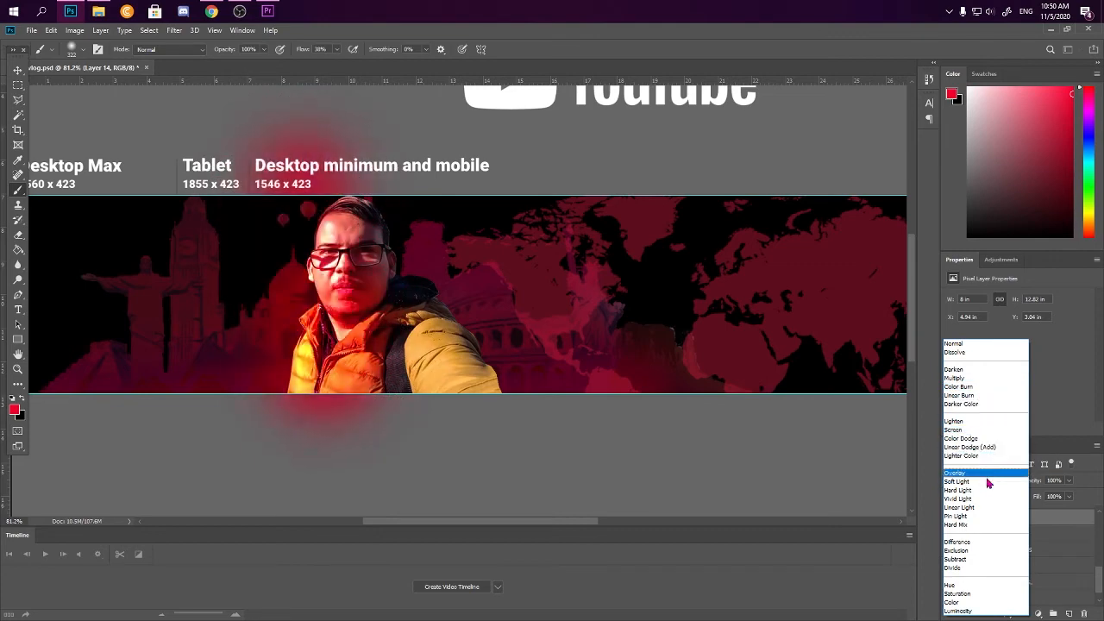
{"action": "left_click", "coordinate": [957, 542]}
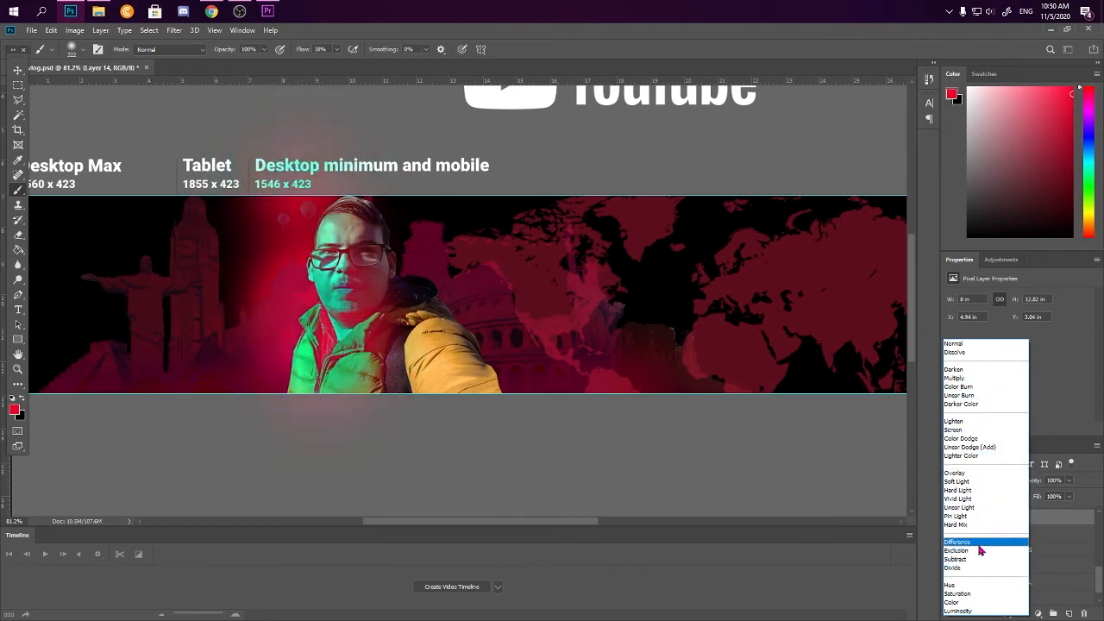
{"action": "left_click", "coordinate": [950, 585]}
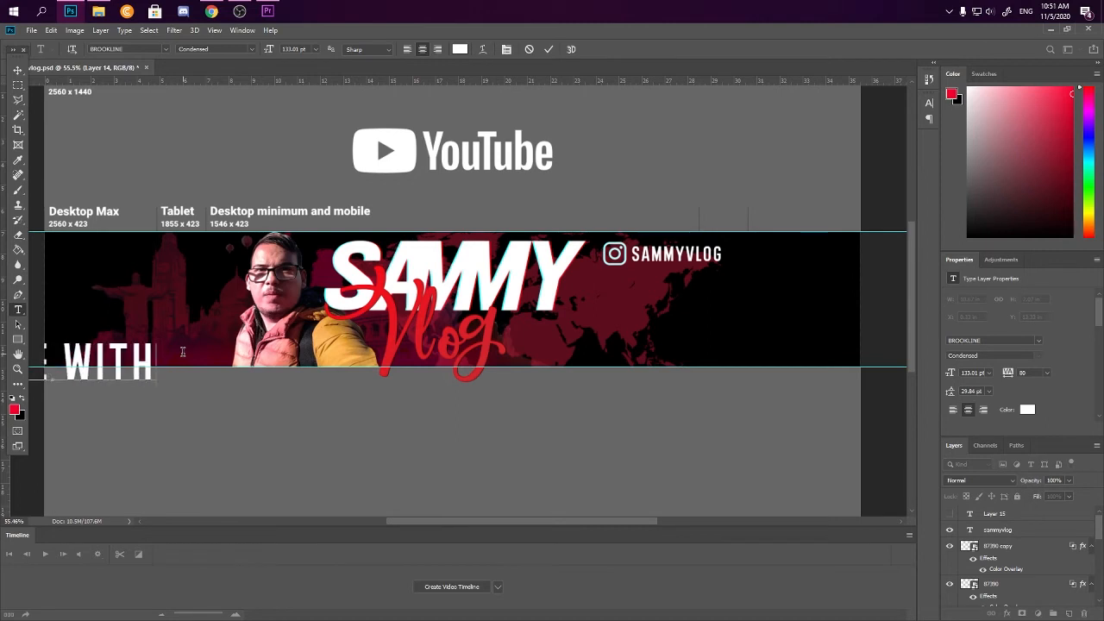
Add '<3 BY BOG' to the credit line and select the template top to fill black
{"action": "type", "text": "<3 BY BOGDAN BLUEZ"}
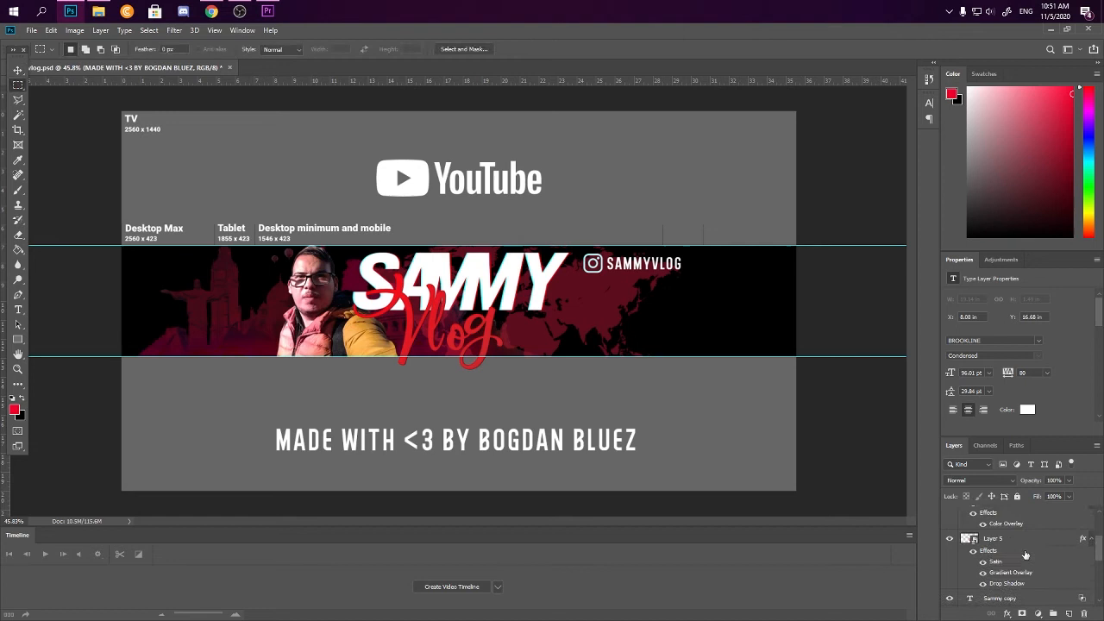
{"action": "left_click_drag", "start_coordinate": [121, 113], "coordinate": [272, 160]}
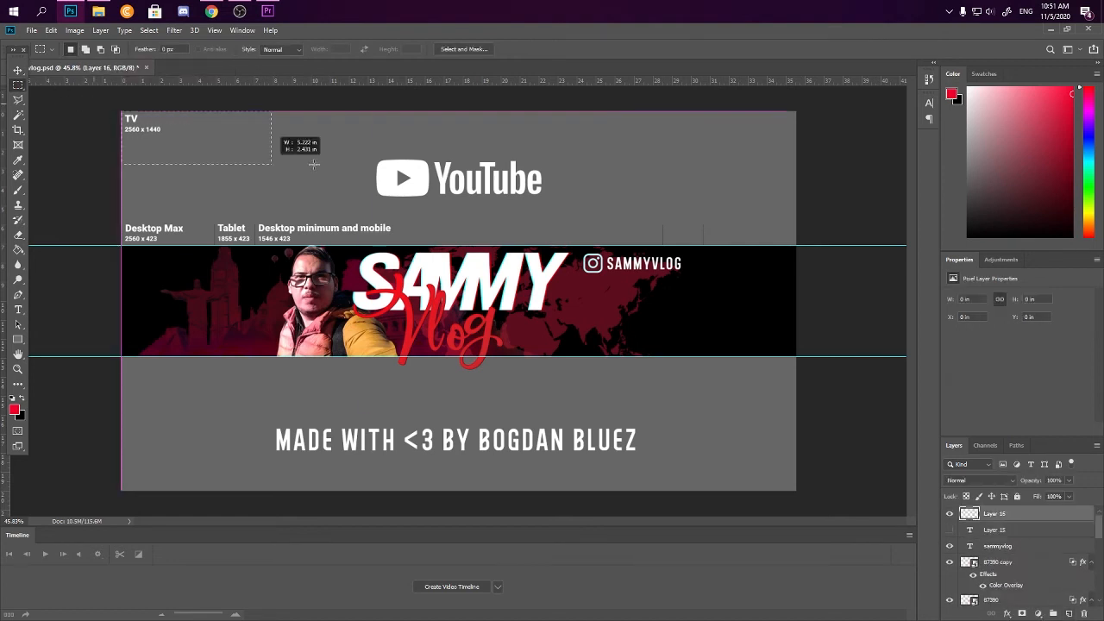
{"action": "left_click", "coordinate": [17, 266]}
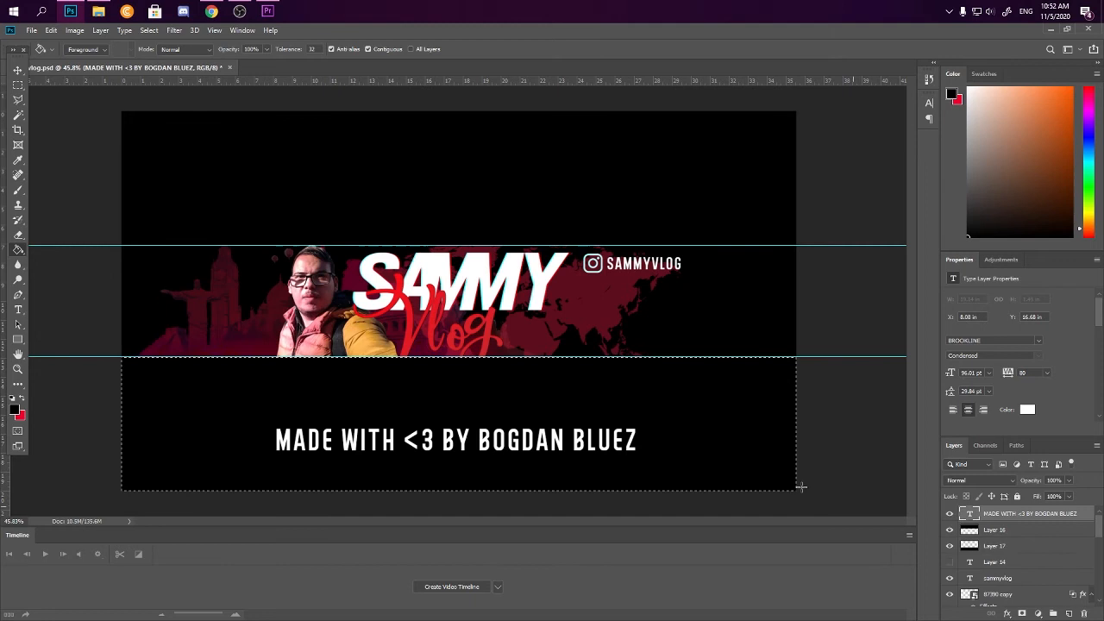
Deselect the black fill and start saving the banner as sammyvlog.psd
{"action": "left_click", "coordinate": [17, 69]}
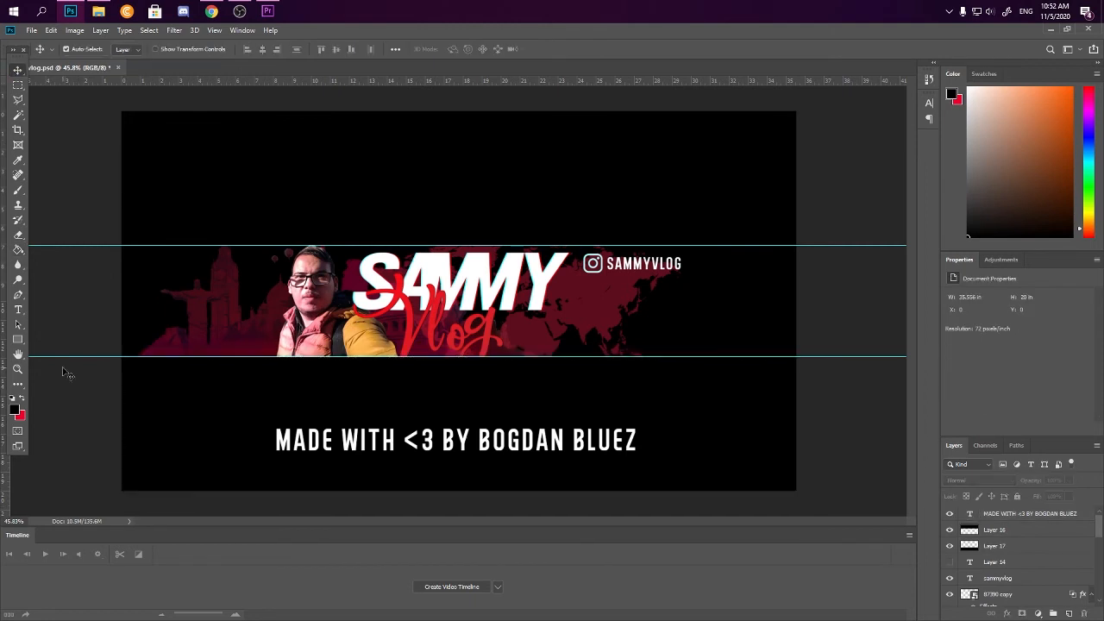
{"action": "left_click", "coordinate": [31, 31]}
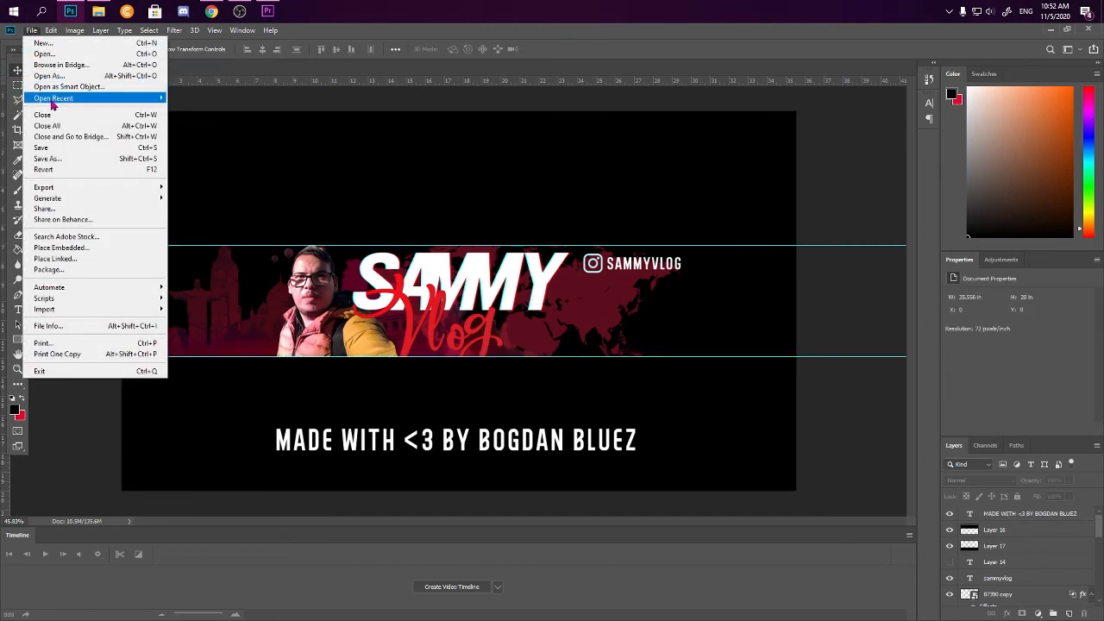
{"action": "left_click", "coordinate": [48, 159]}
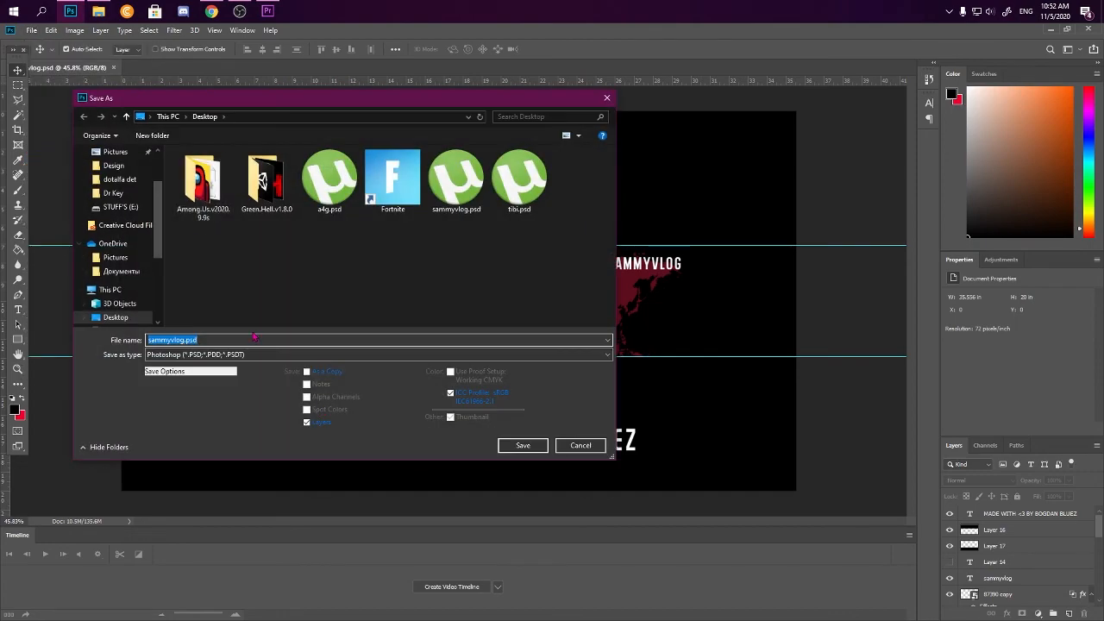